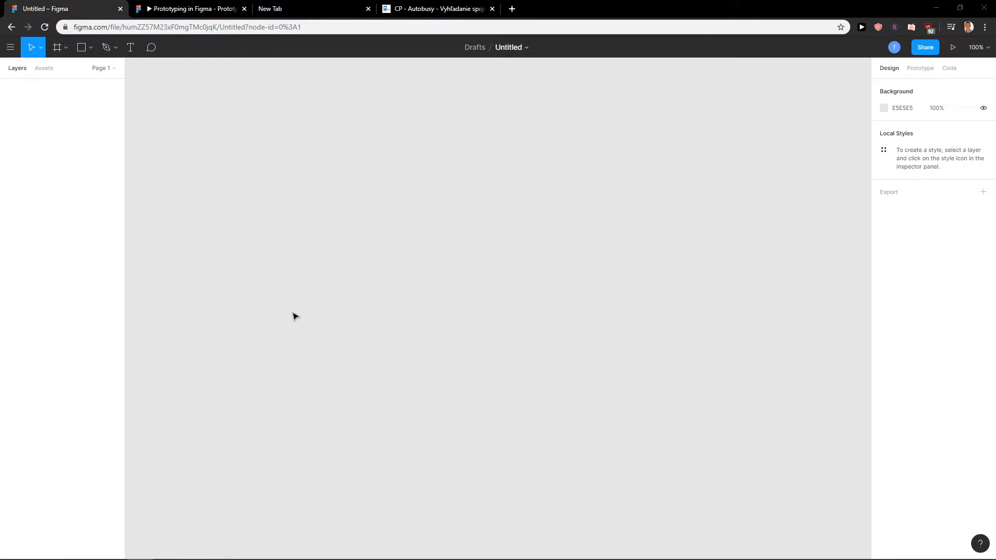
pyautogui.moveTo(77, 154)
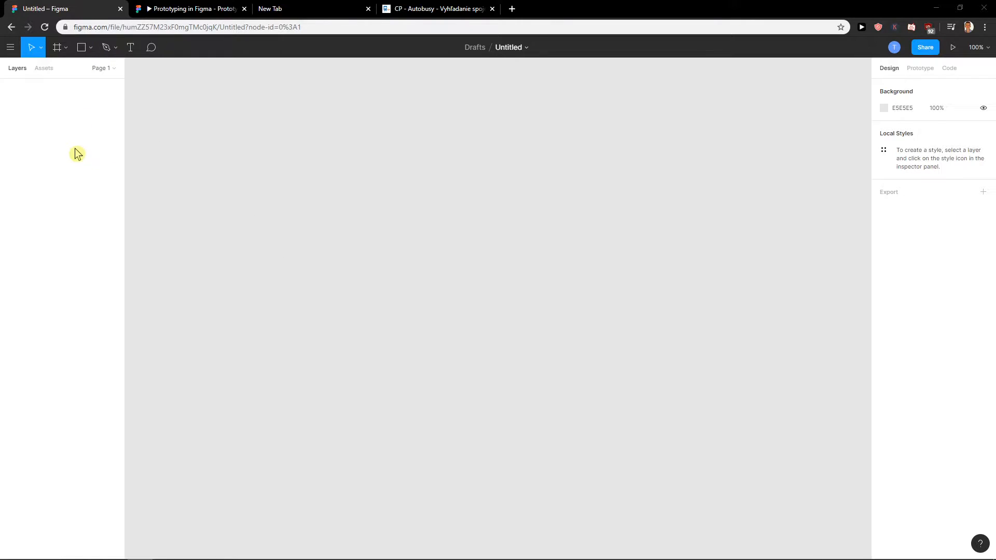
# Step: Pick the Ellipse tool from the shape dropdown and draw a large grey ellipse on the left
pyautogui.click(81, 47)
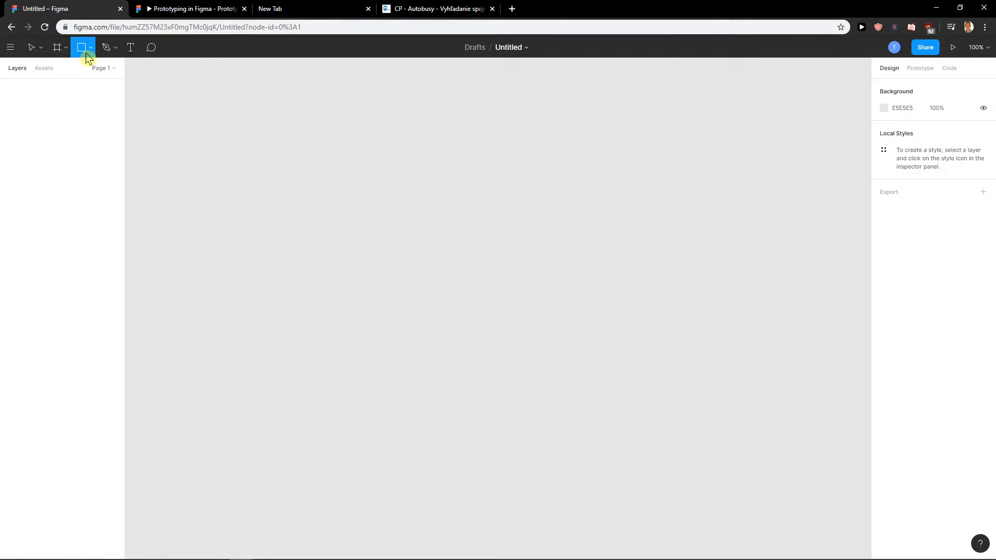
pyautogui.click(90, 47)
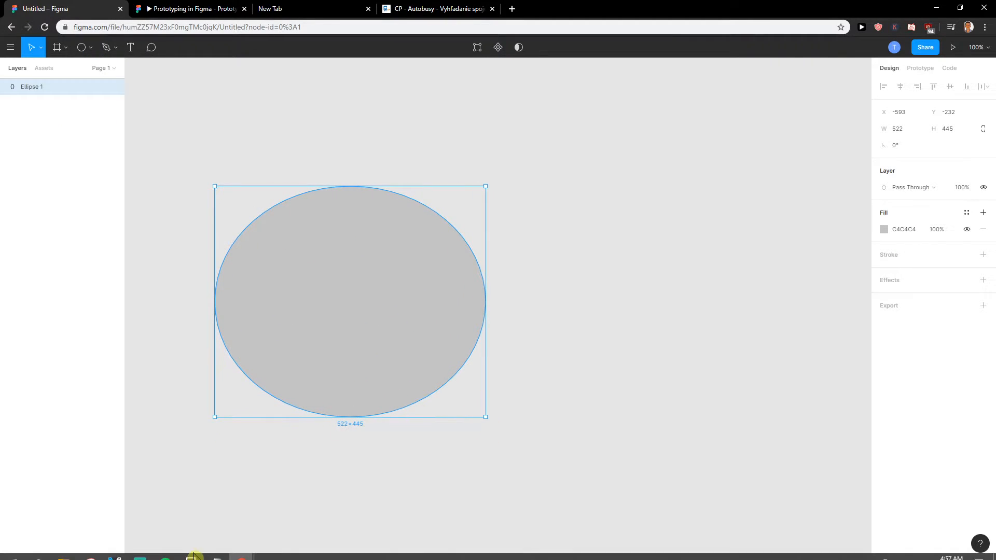
pyautogui.click(195, 557)
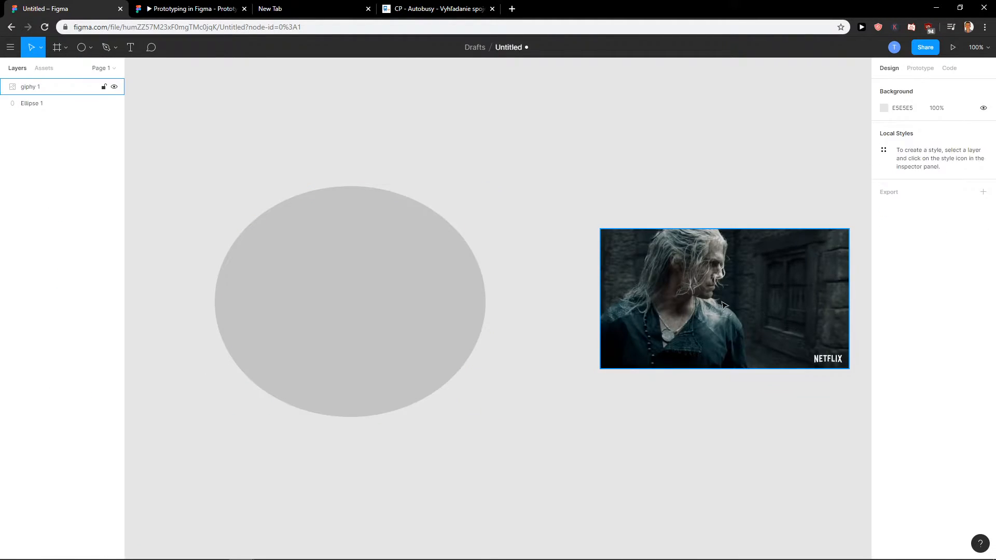
# Step: Resize the giphy 1 Witcher image to about 547 by 406 beside the ellipse
pyautogui.click(724, 299)
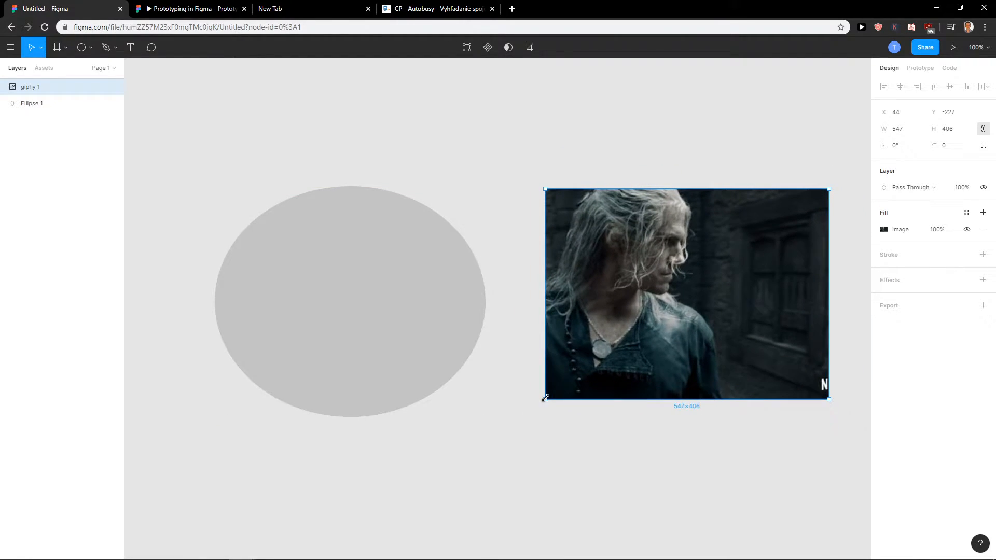
pyautogui.click(409, 286)
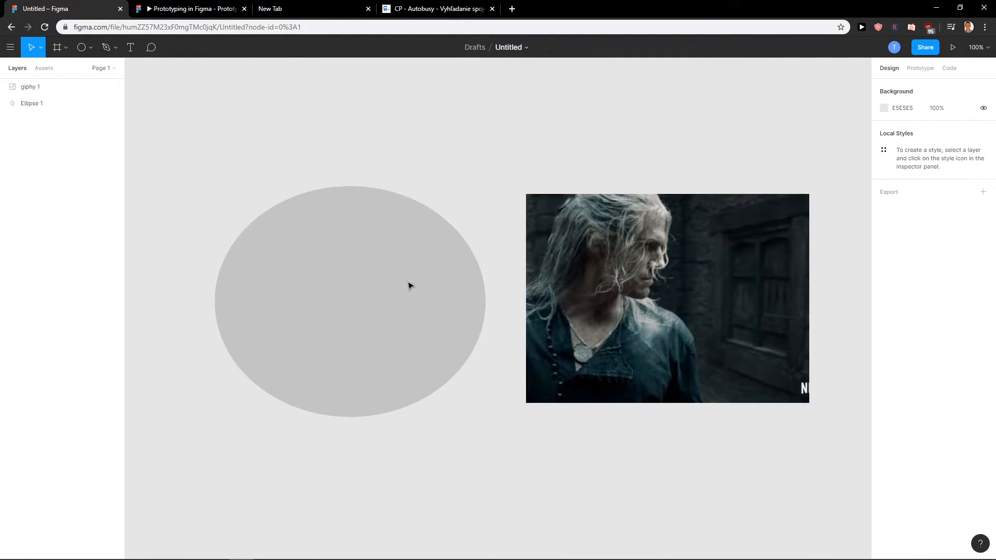
# Step: Use Ellipse 1 as a mask, creating a Mask Group, then select the giphy 1 layer
pyautogui.click(349, 302)
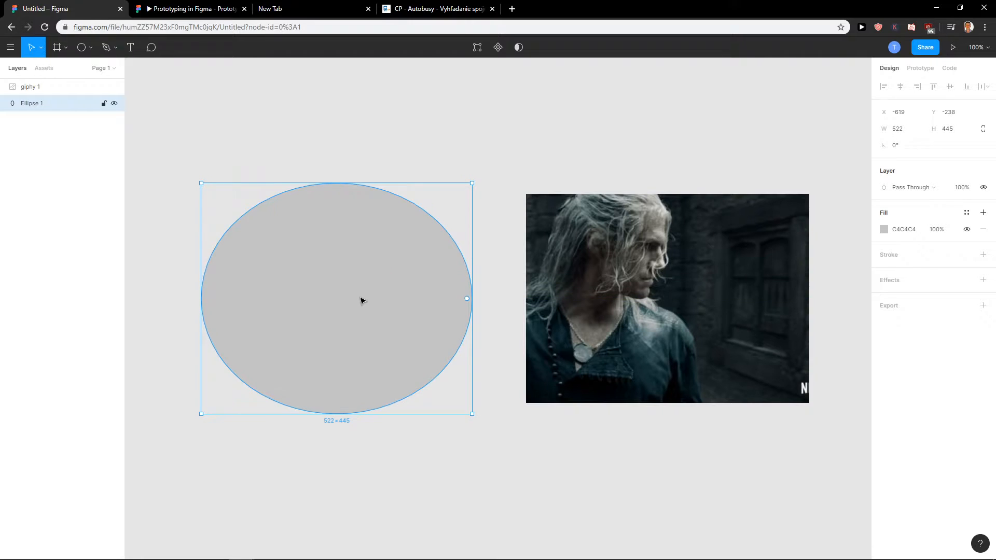
pyautogui.moveTo(518, 47)
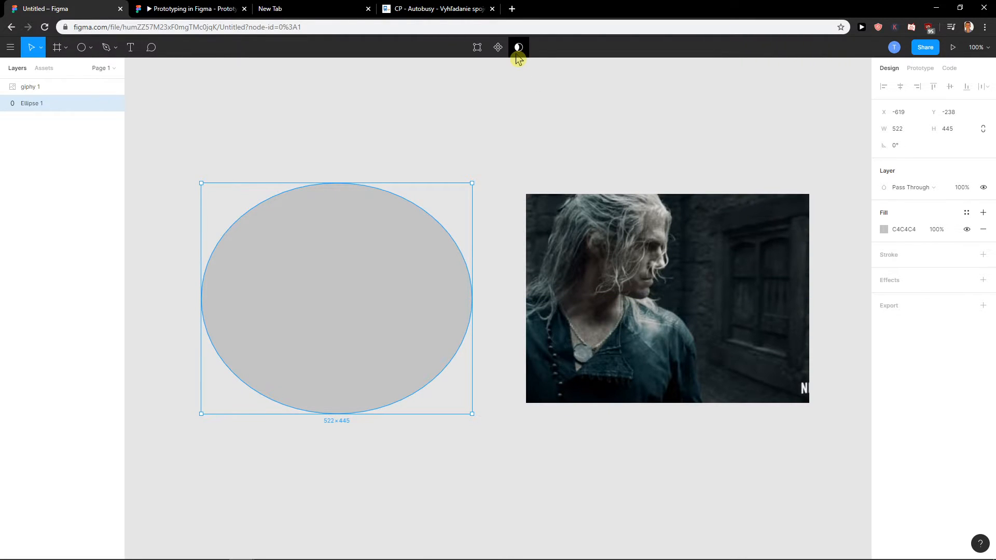
pyautogui.click(518, 47)
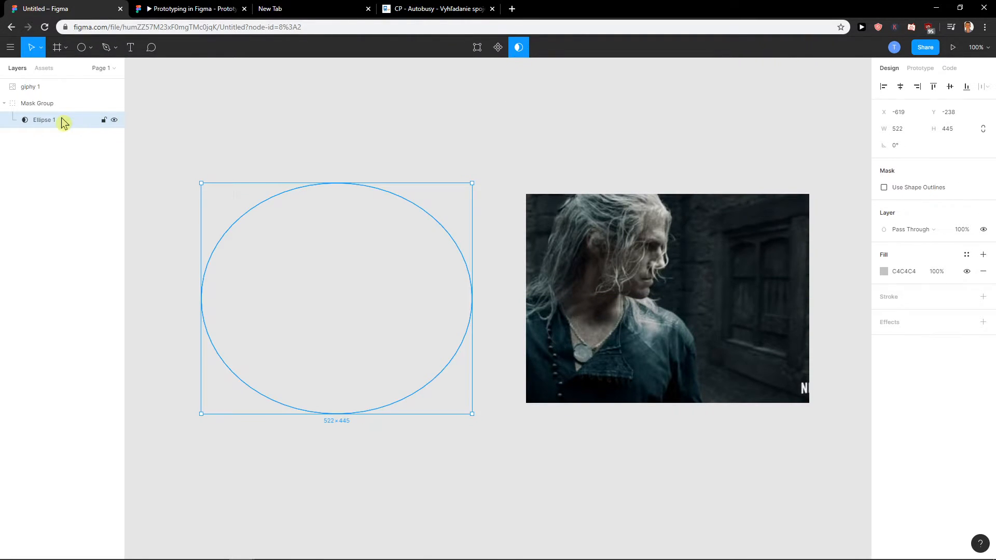
pyautogui.click(31, 86)
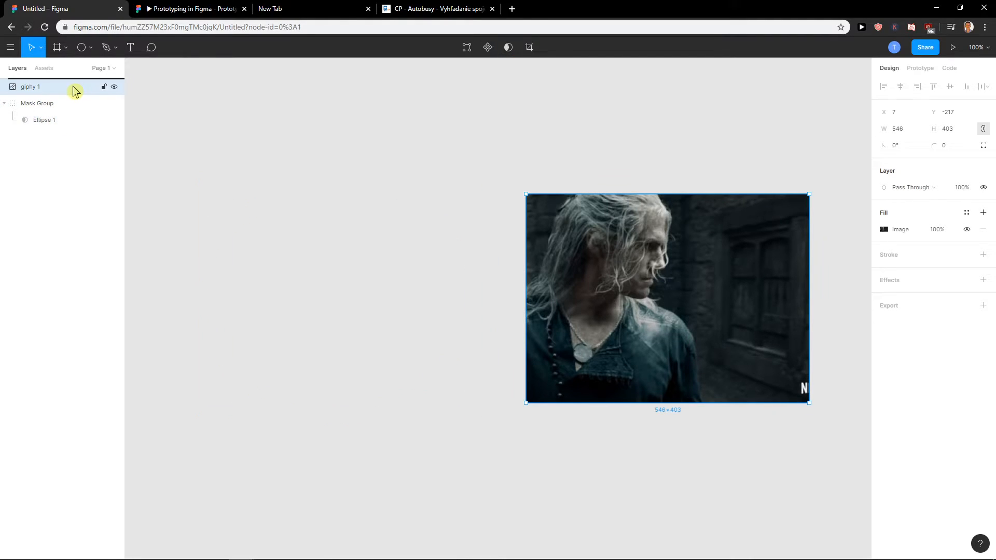
pyautogui.click(37, 103)
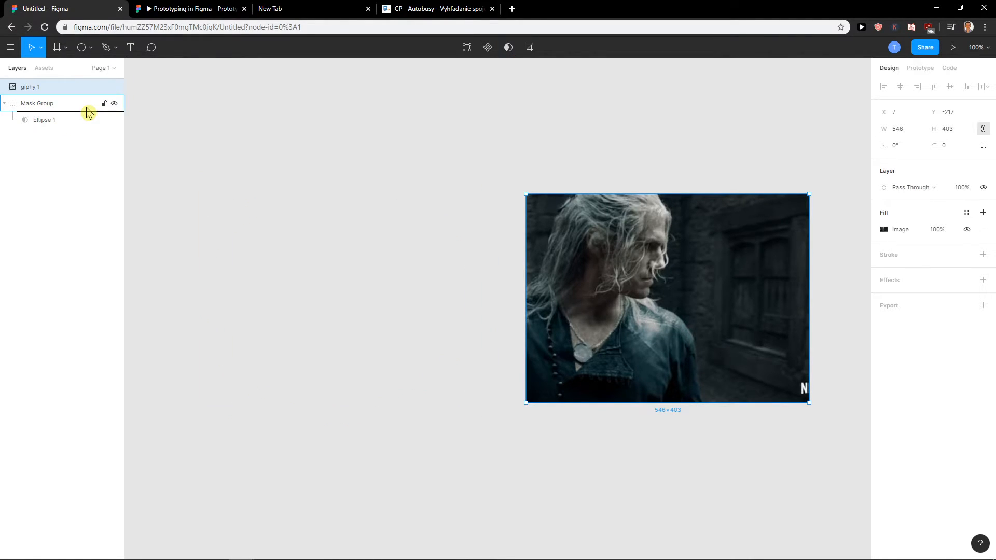
# Step: Move giphy 1 into the Mask Group above Ellipse 1 and shift the group toward centre
pyautogui.click(42, 103)
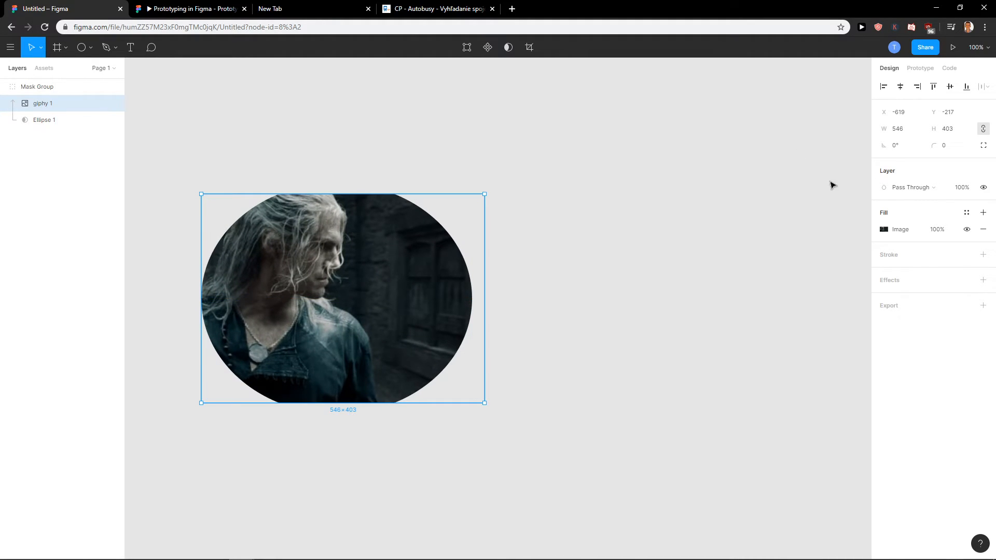
pyautogui.click(428, 423)
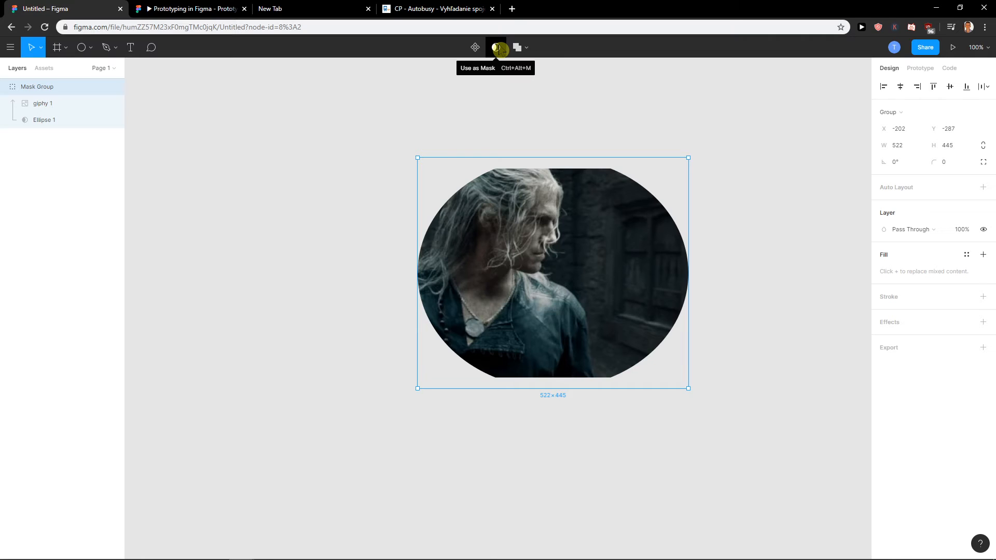
# Step: Show the boolean operations dropdown for the selected Mask Group
pyautogui.click(528, 47)
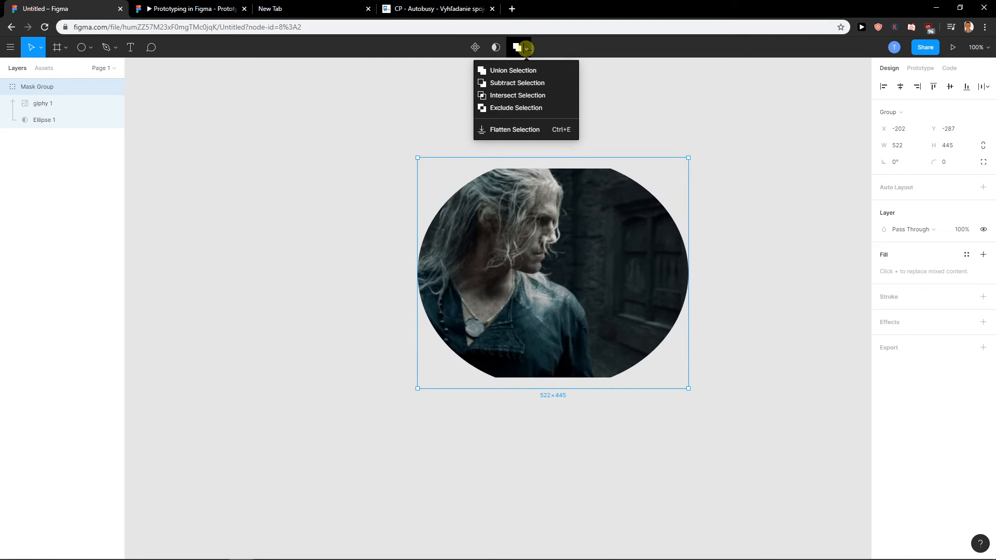
pyautogui.moveTo(579, 99)
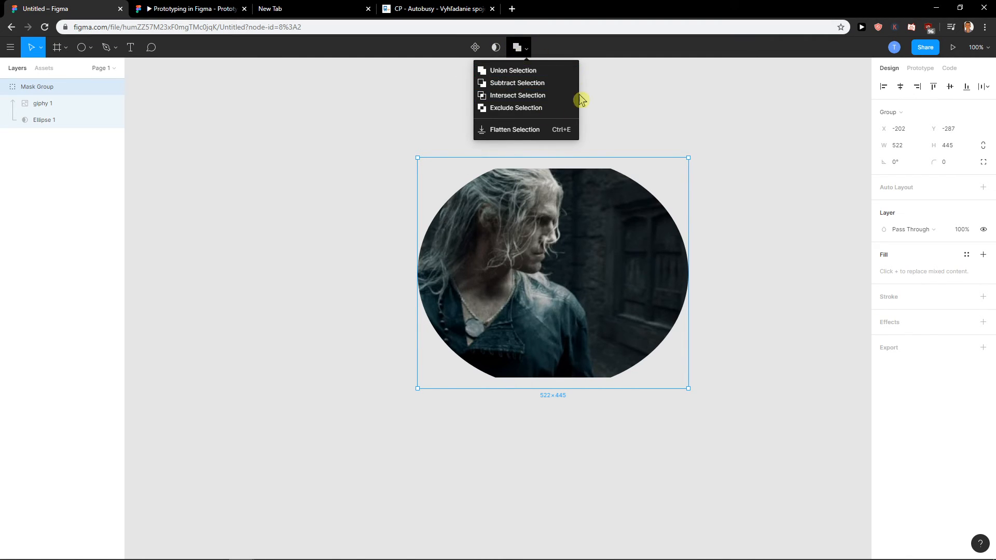